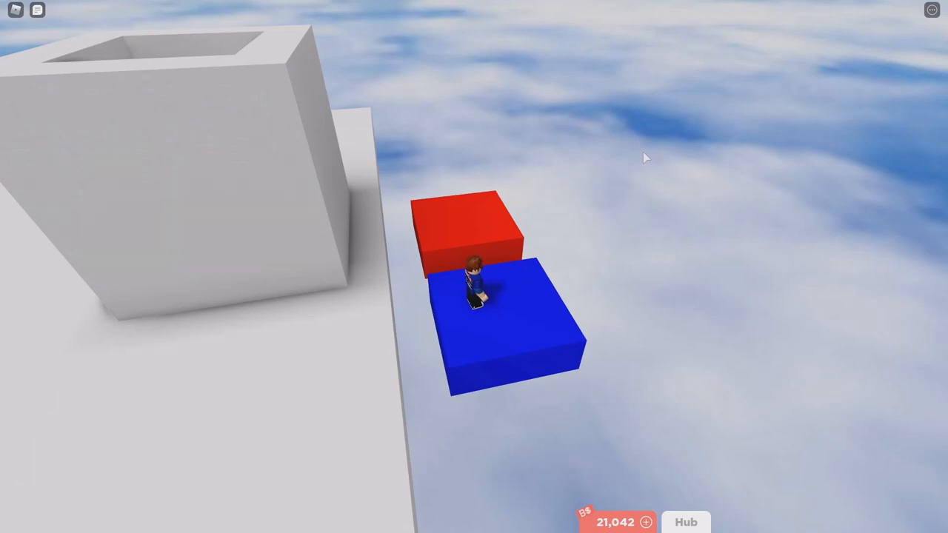
pyautogui.moveTo(619, 175)
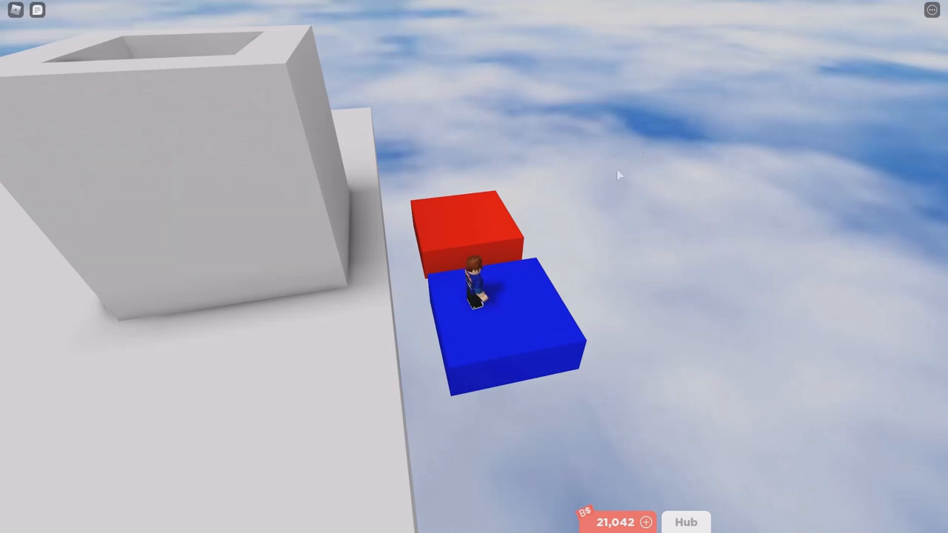
pyautogui.moveTo(503, 249)
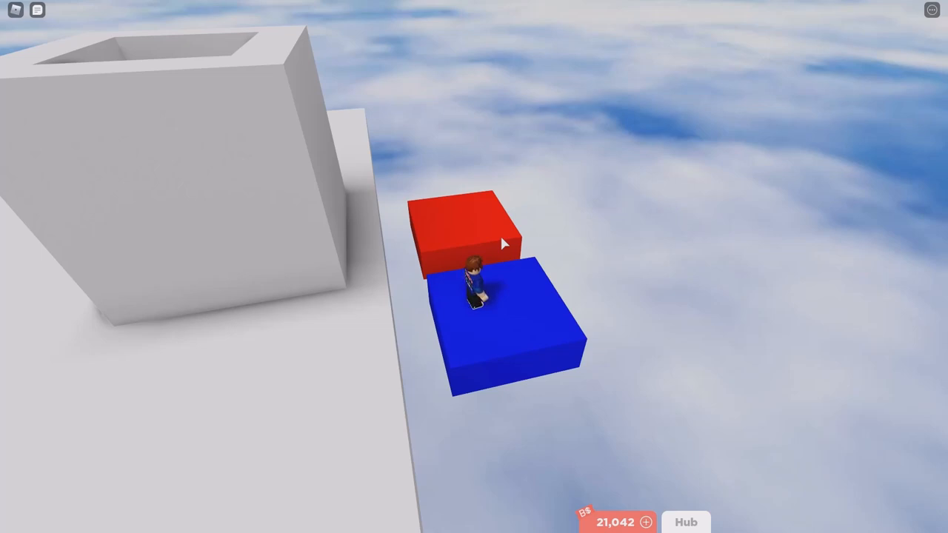
pyautogui.moveTo(475, 257)
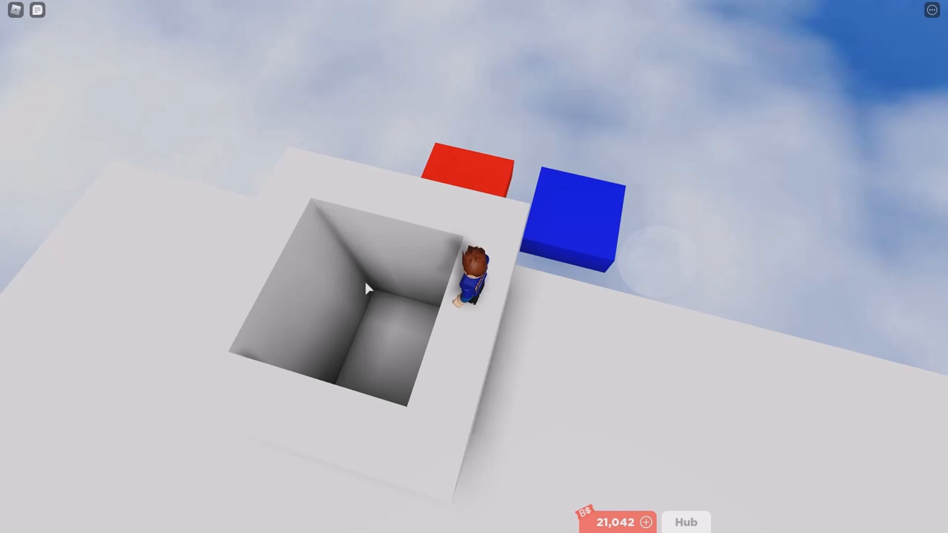
pyautogui.moveTo(378, 278)
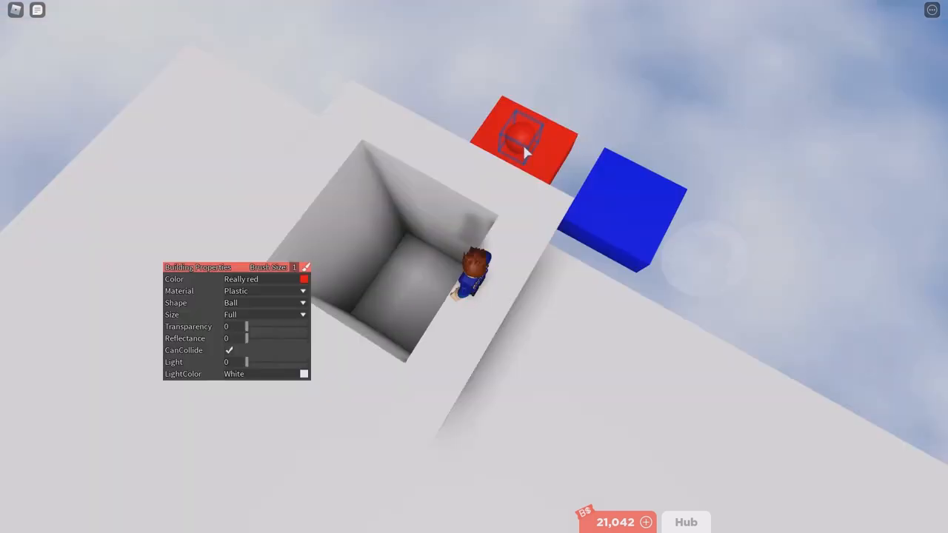
# Place red, blue and red balls into the hollow tower box.
pyautogui.click(623, 214)
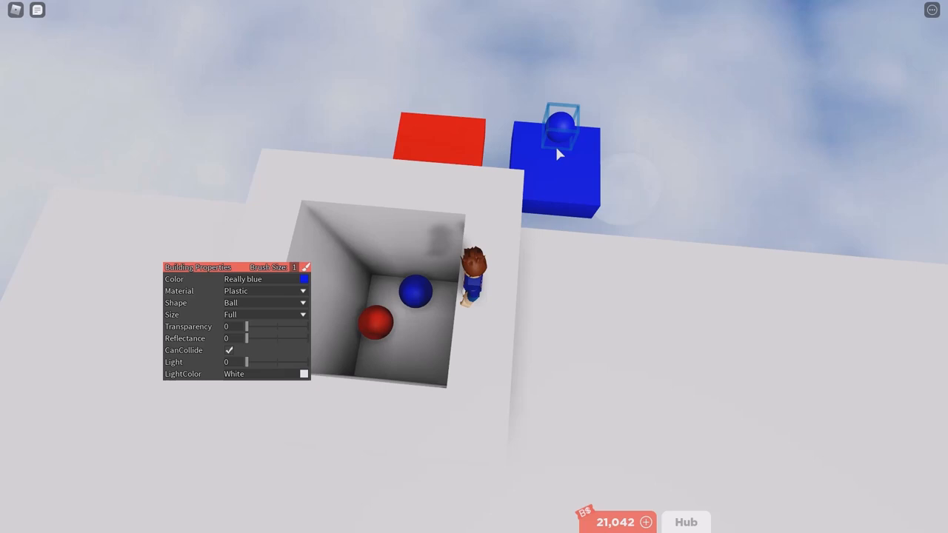
pyautogui.click(378, 330)
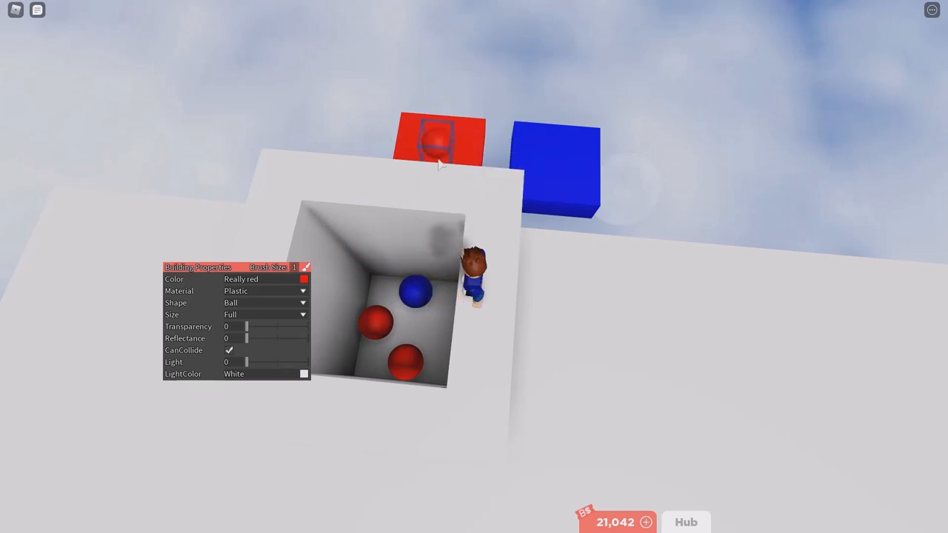
pyautogui.click(586, 159)
pyautogui.write('!t')
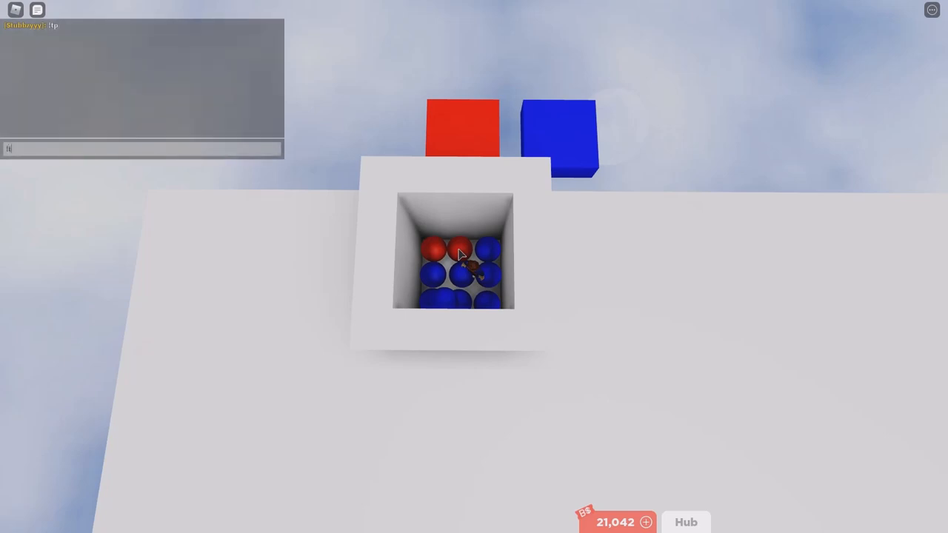
# Send the !tele chat command for two red balls to make them teleporters.
pyautogui.press('Return')
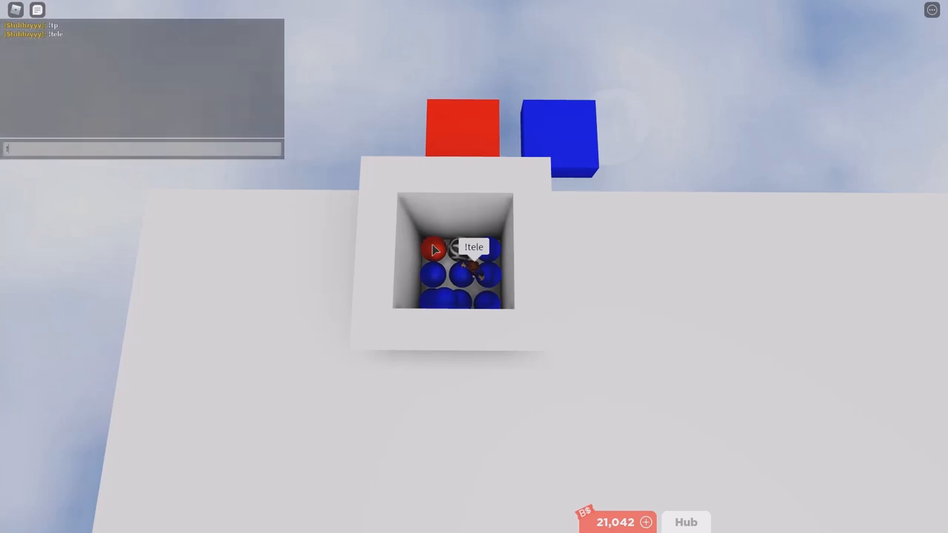
pyautogui.write('!tele')
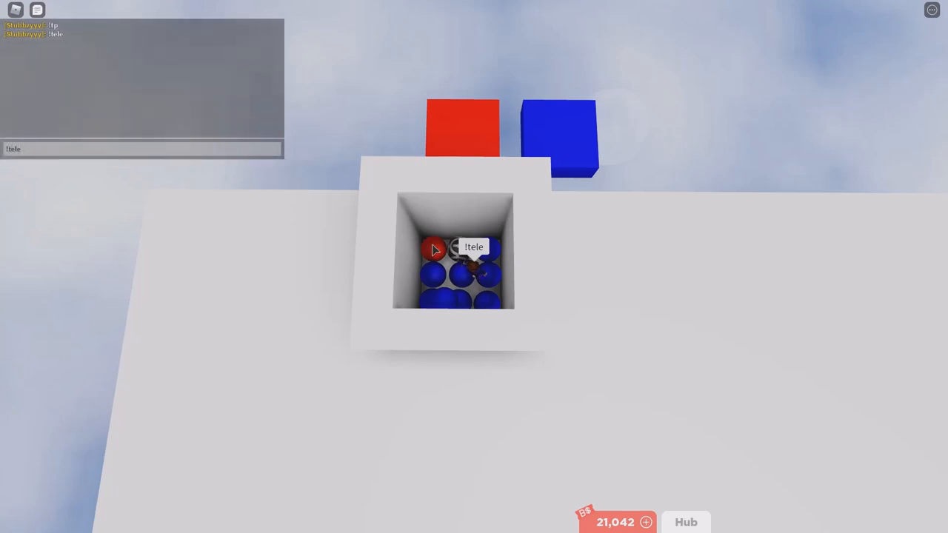
pyautogui.press('Return')
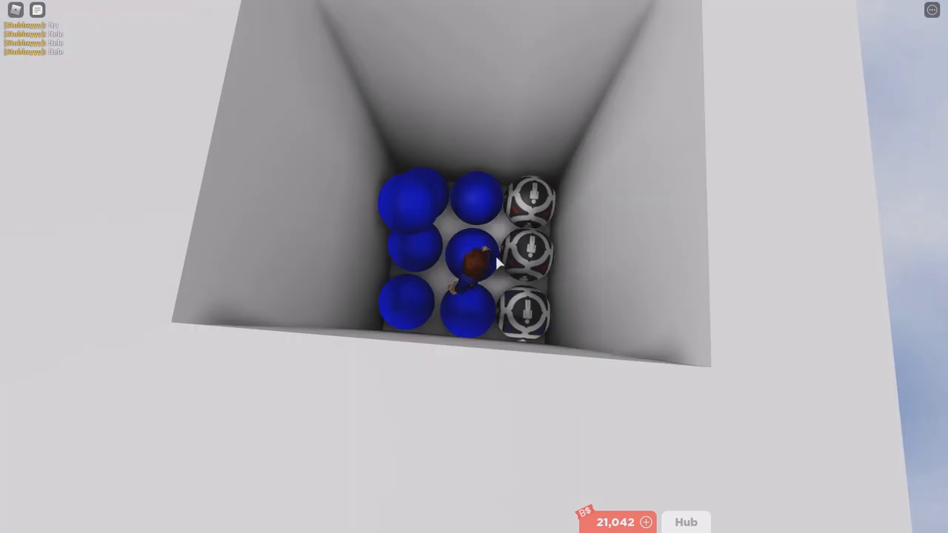
pyautogui.moveTo(478, 213)
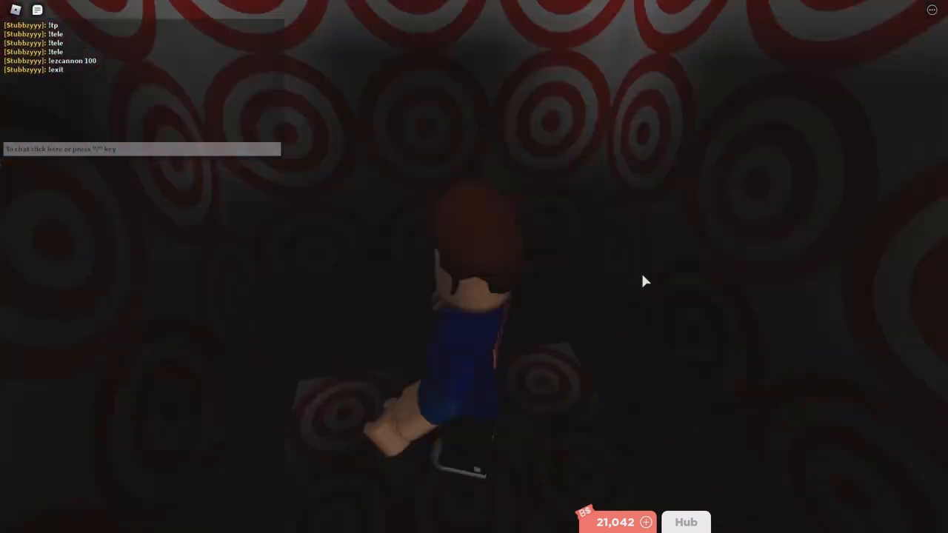
# Click into the game world to regain control of the avatar.
pyautogui.click(265, 302)
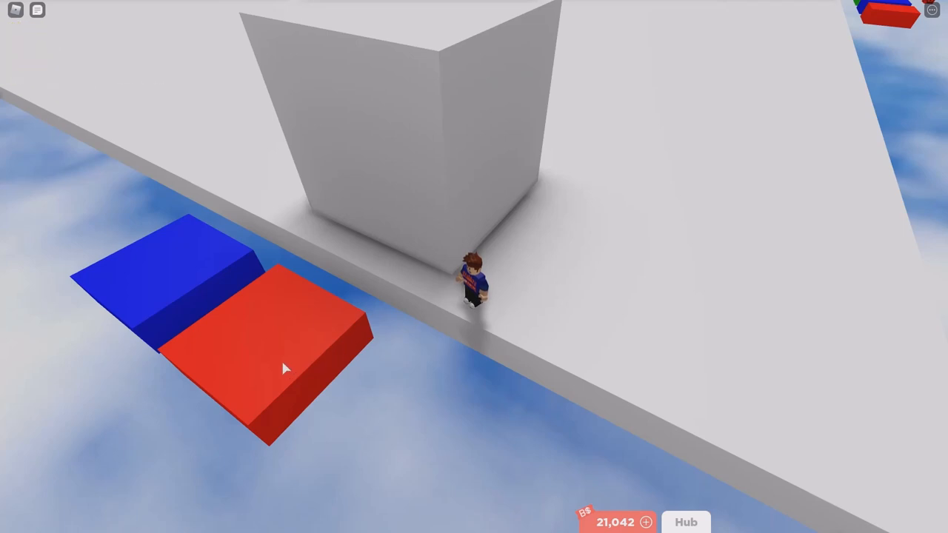
pyautogui.moveTo(241, 341)
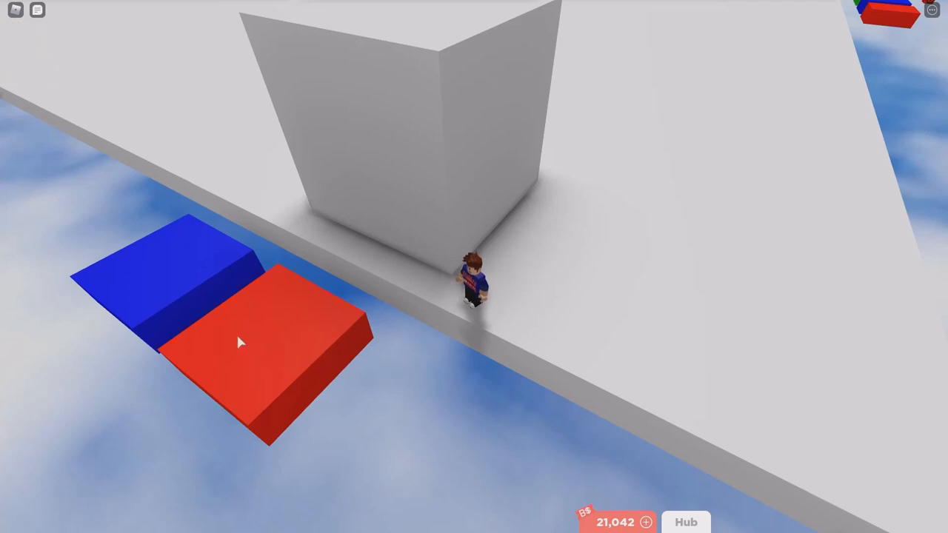
pyautogui.moveTo(203, 286)
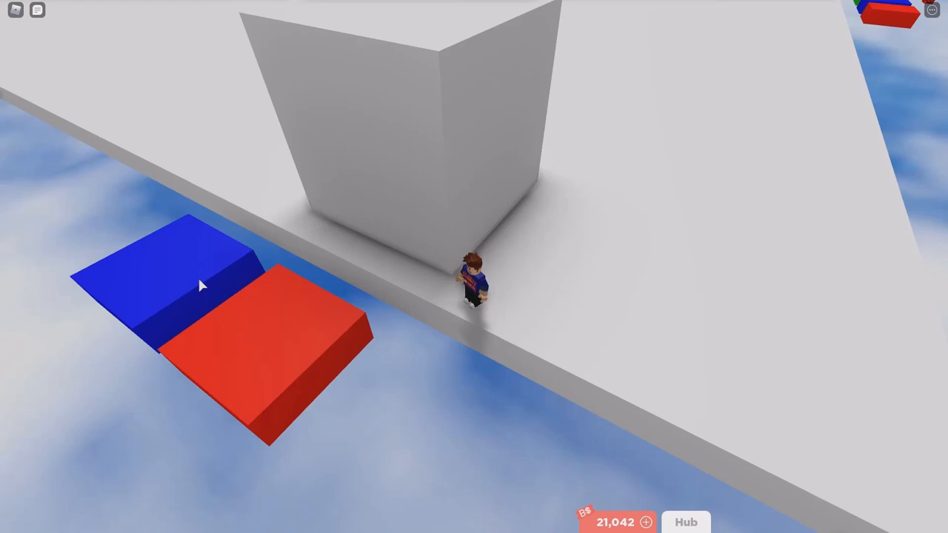
pyautogui.moveTo(280, 363)
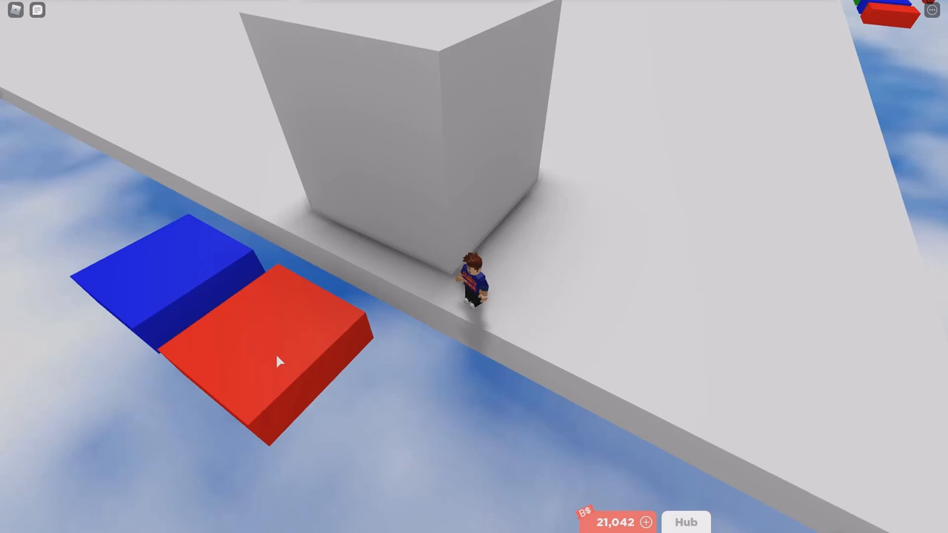
pyautogui.moveTo(175, 278)
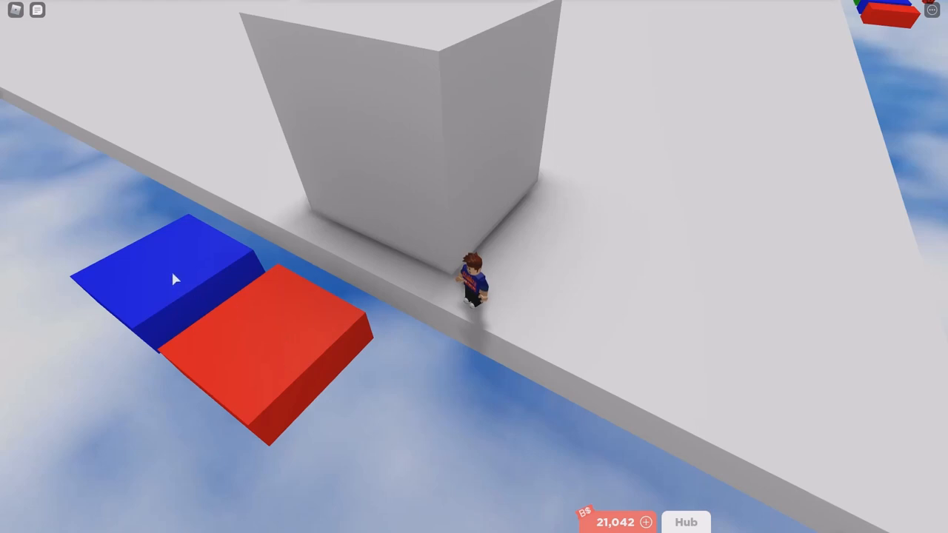
pyautogui.moveTo(266, 375)
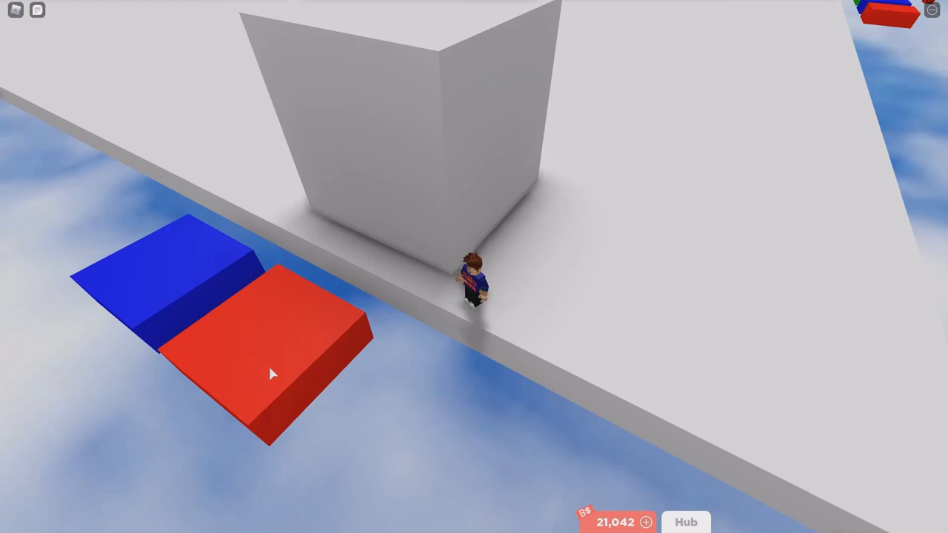
pyautogui.moveTo(291, 346)
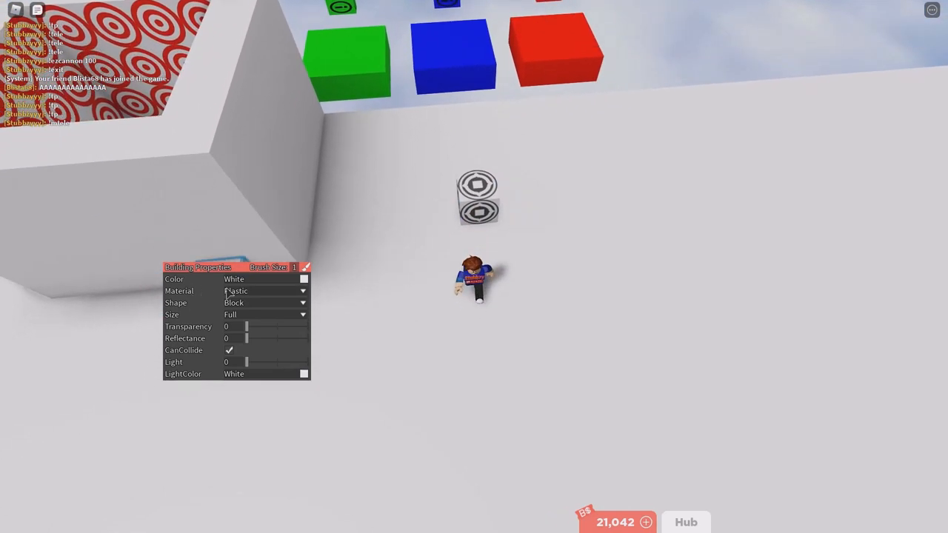
# Click in the game world near the white platform to place a block.
pyautogui.click(265, 302)
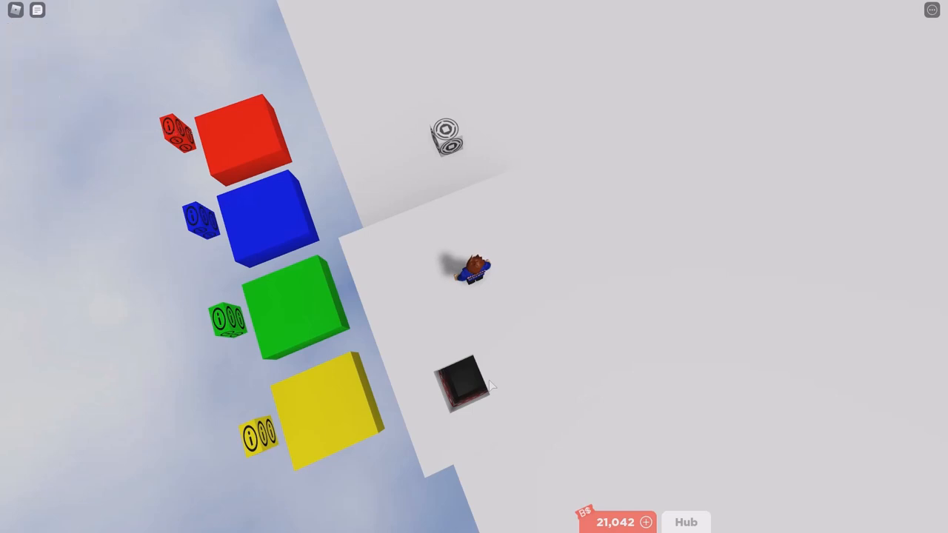
pyautogui.moveTo(478, 276)
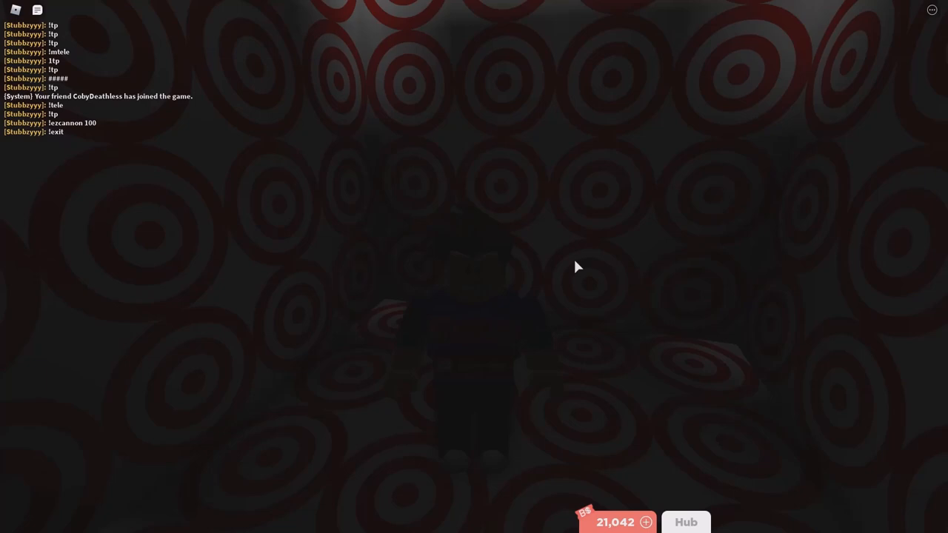
pyautogui.moveTo(259, 223)
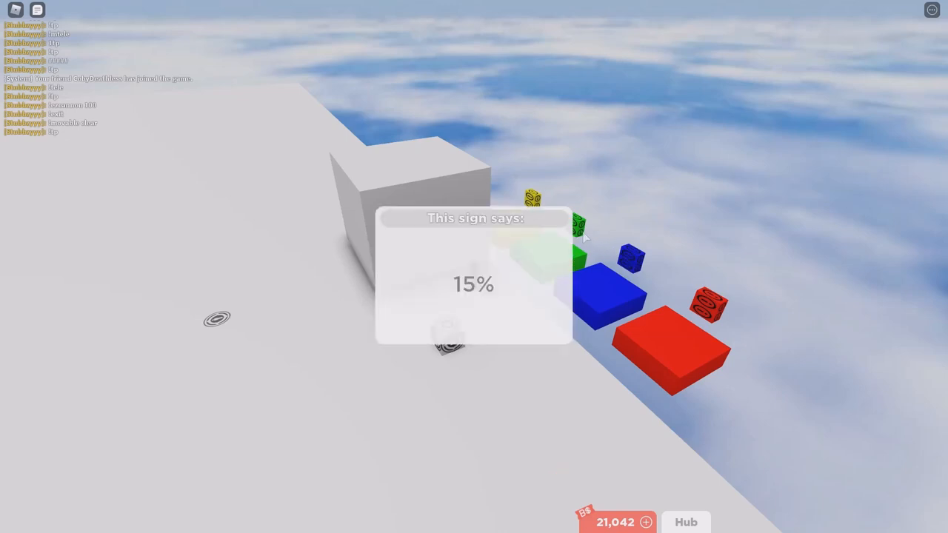
pyautogui.moveTo(578, 232)
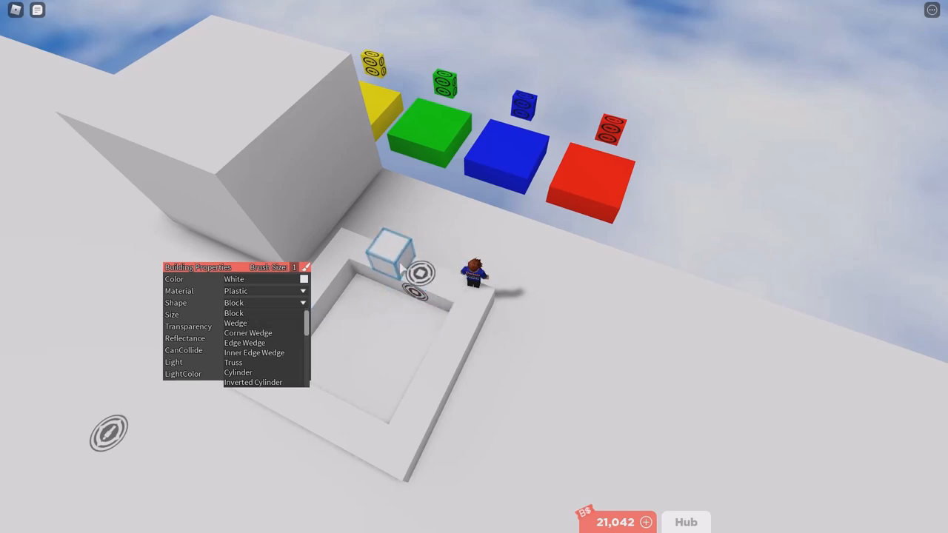
# Set the build Shape to Ball, then send the tele command in chat.
pyautogui.scroll(-3)
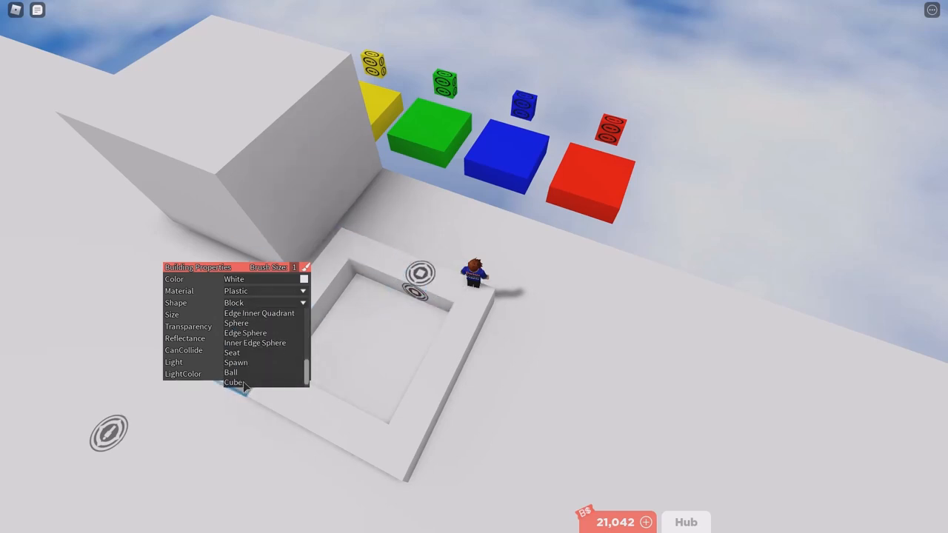
pyautogui.click(231, 372)
pyautogui.write('!ez')
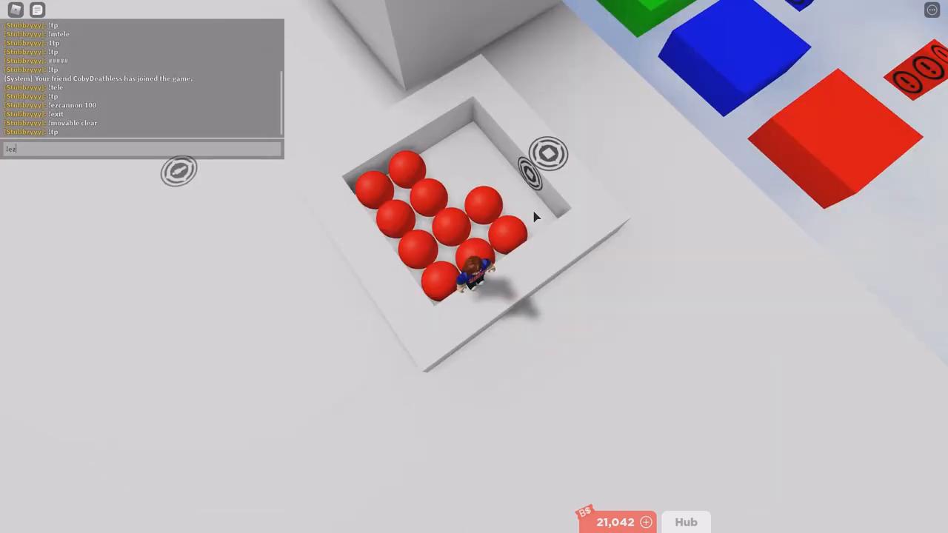
pyautogui.write('tele')
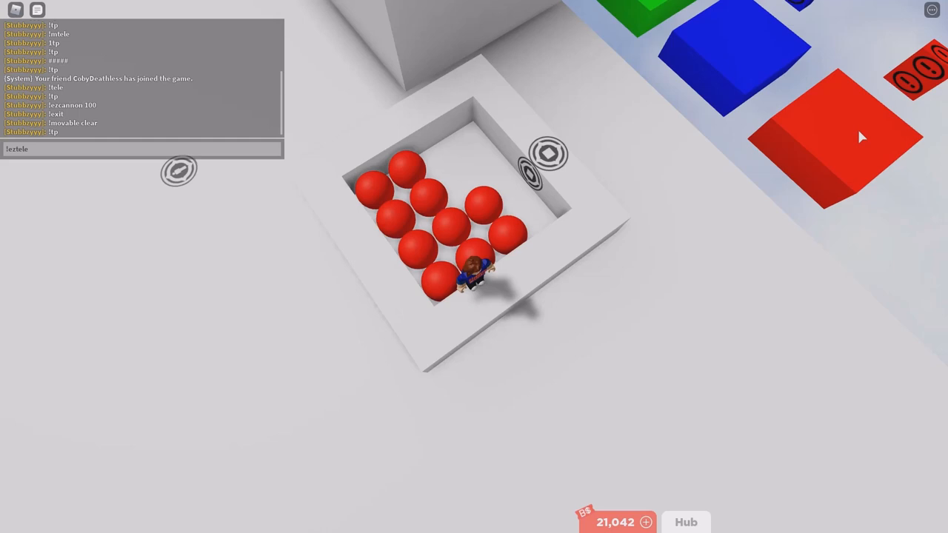
pyautogui.press('Return')
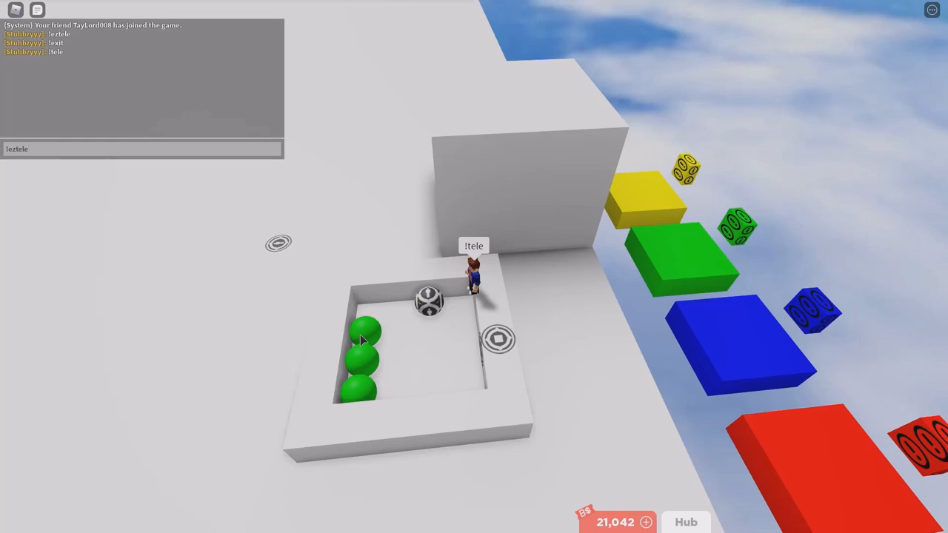
# Send the tele and tp chat commands, landing the avatar on the green platform.
pyautogui.press('Return')
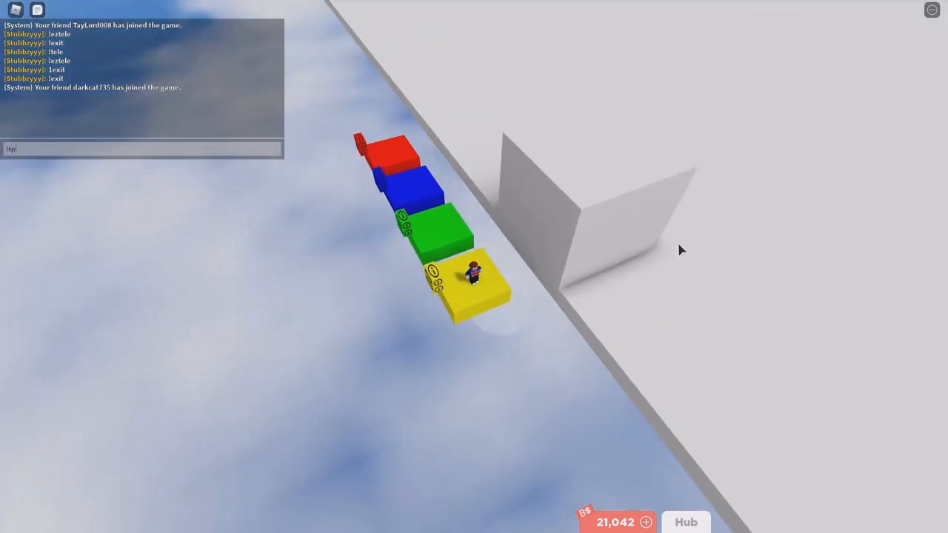
pyautogui.press('Return')
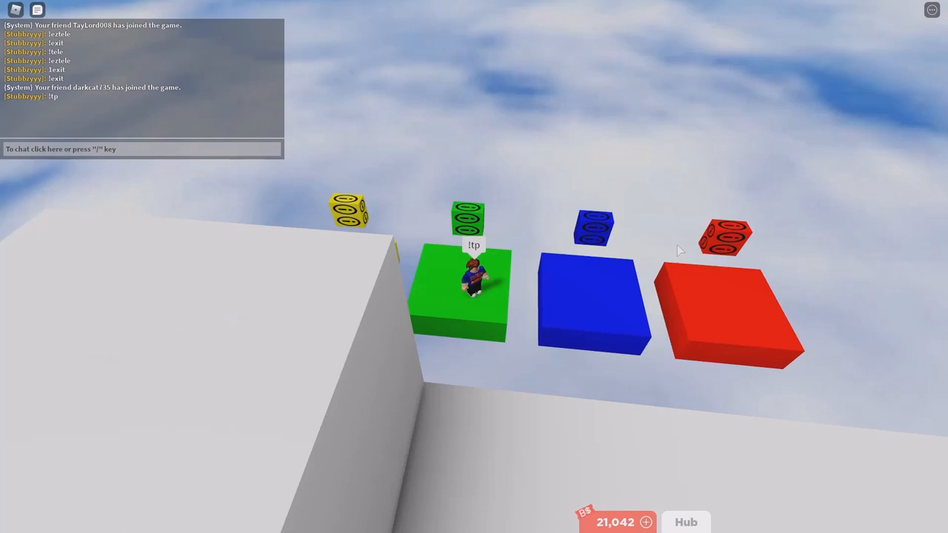